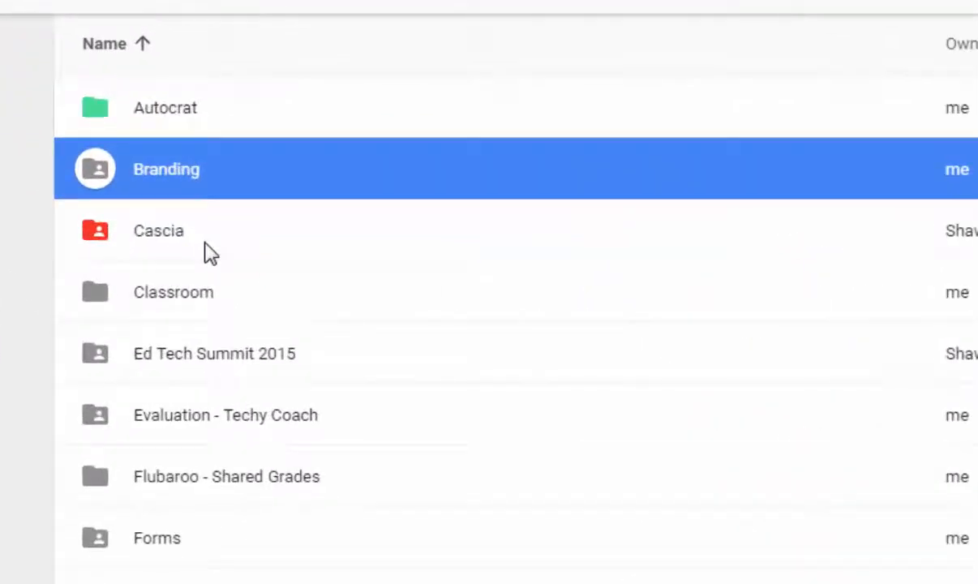
pyautogui.moveTo(210, 181)
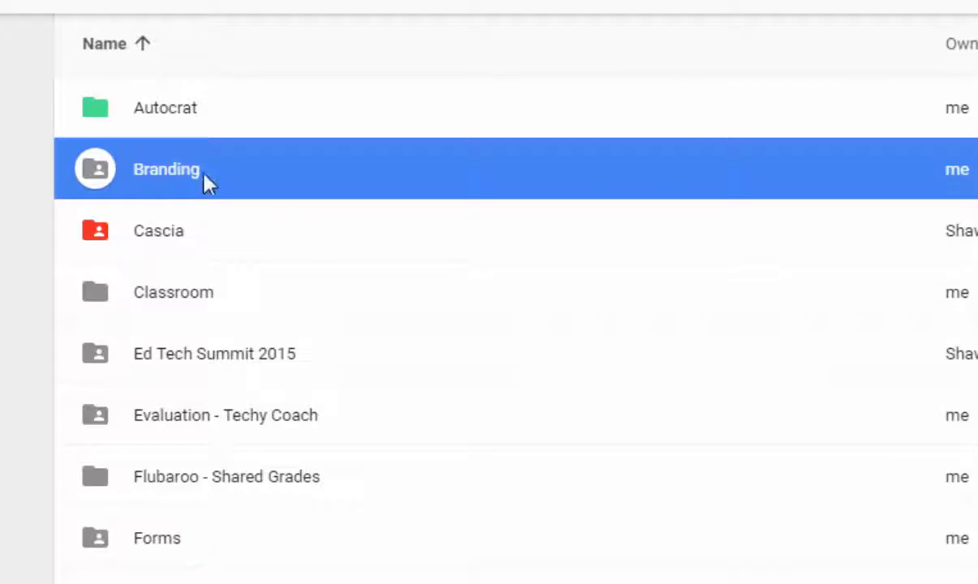
pyautogui.moveTo(110, 187)
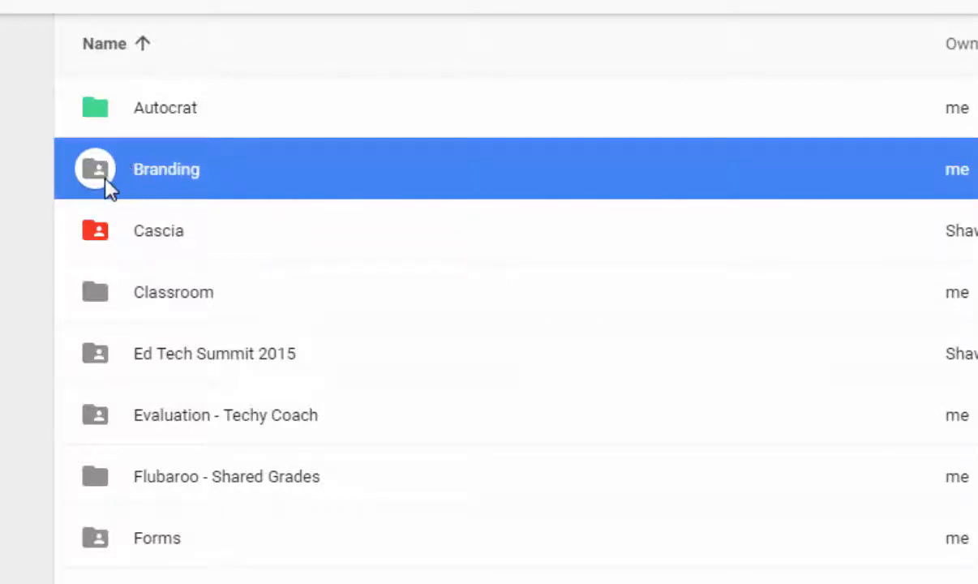
pyautogui.moveTo(121, 176)
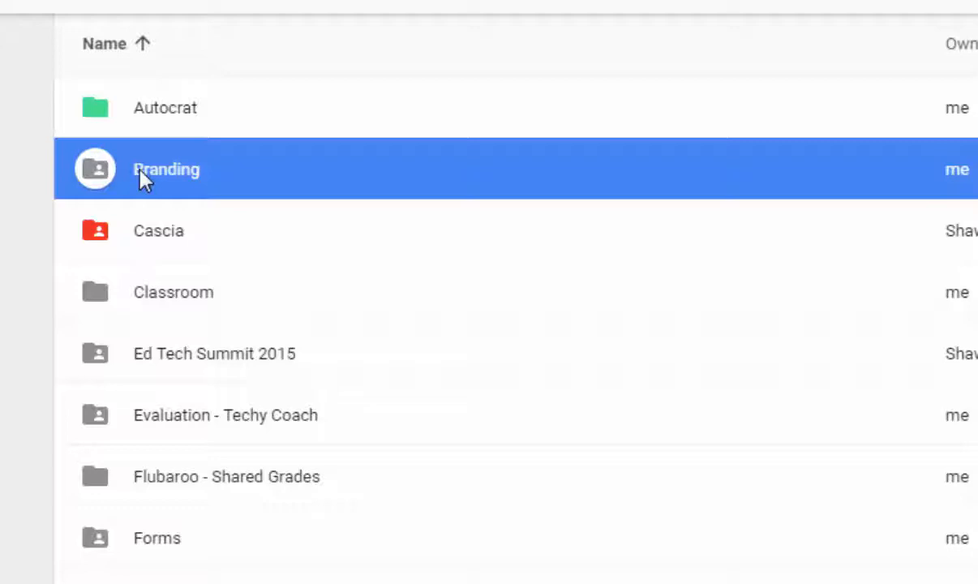
# Open sharing for the Branding folder and keep new people at Can edit
pyautogui.rightClick(166, 169)
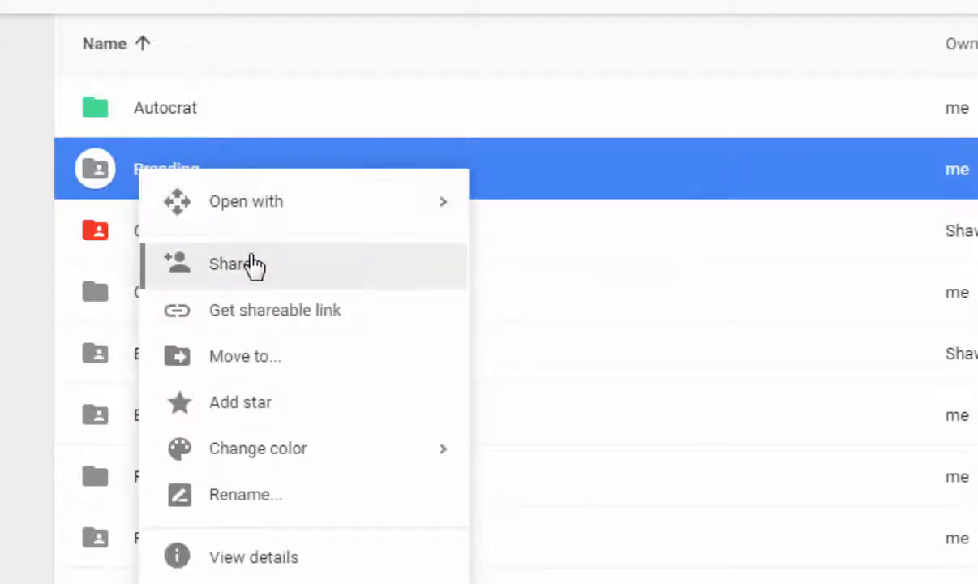
pyautogui.click(235, 263)
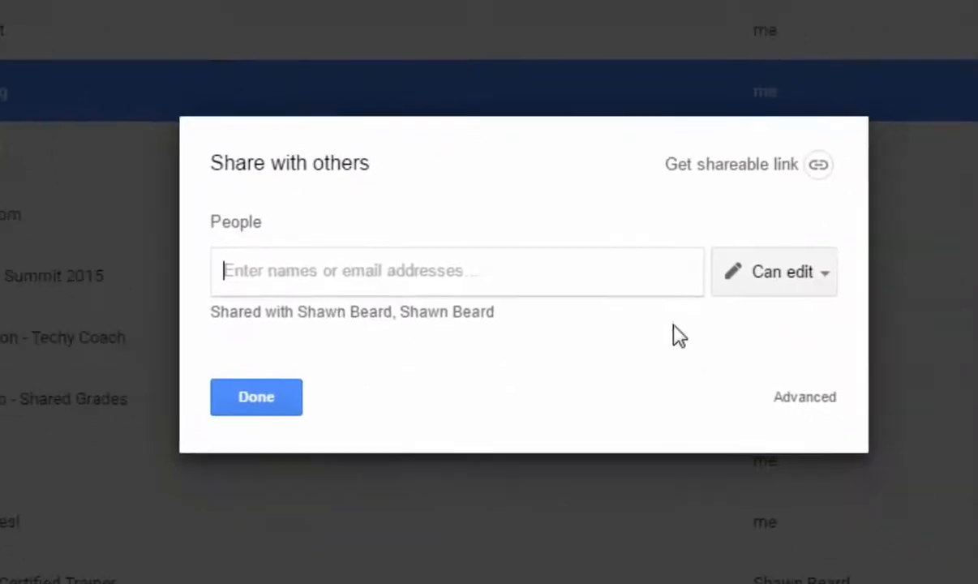
pyautogui.moveTo(499, 332)
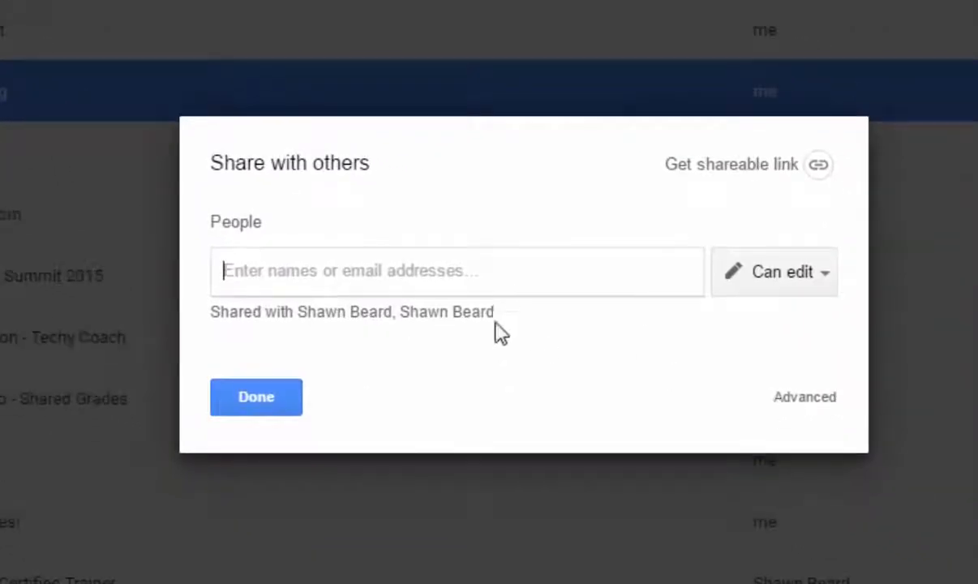
pyautogui.moveTo(421, 336)
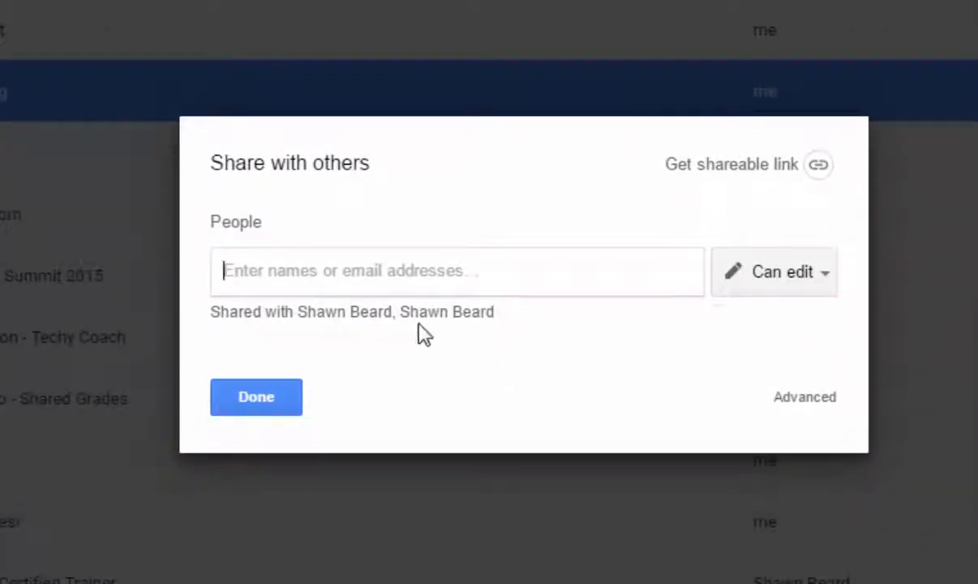
pyautogui.moveTo(786, 405)
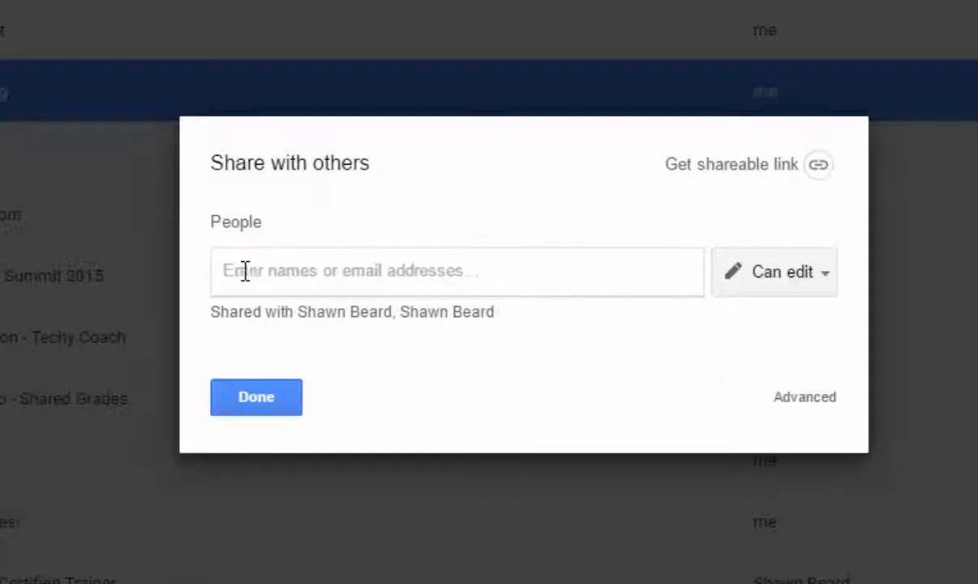
pyautogui.moveTo(369, 271)
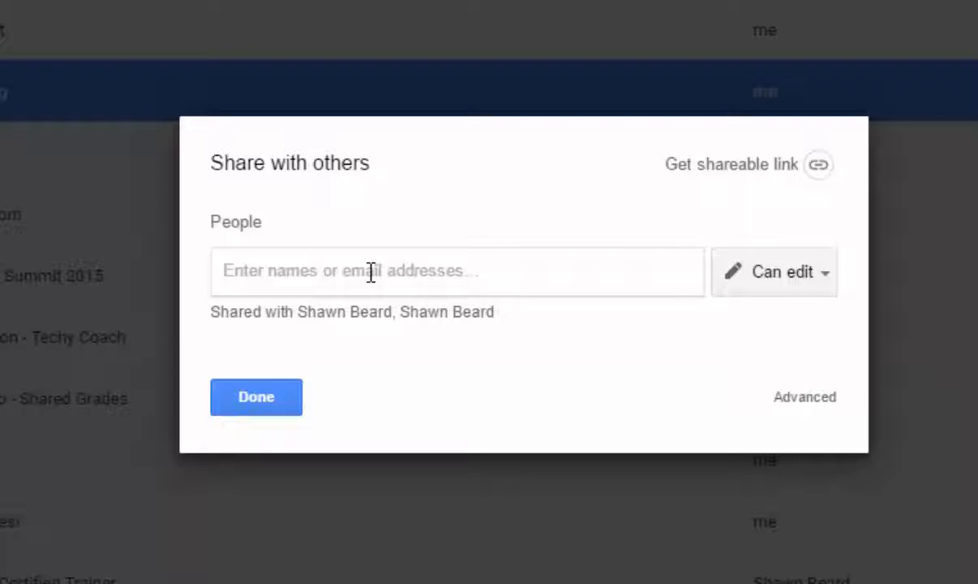
pyautogui.click(772, 272)
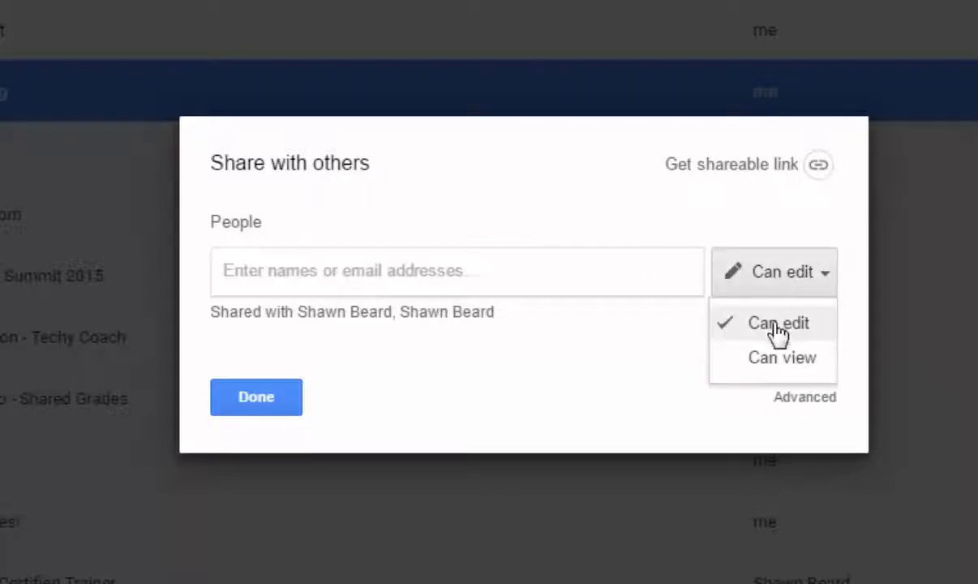
pyautogui.click(777, 322)
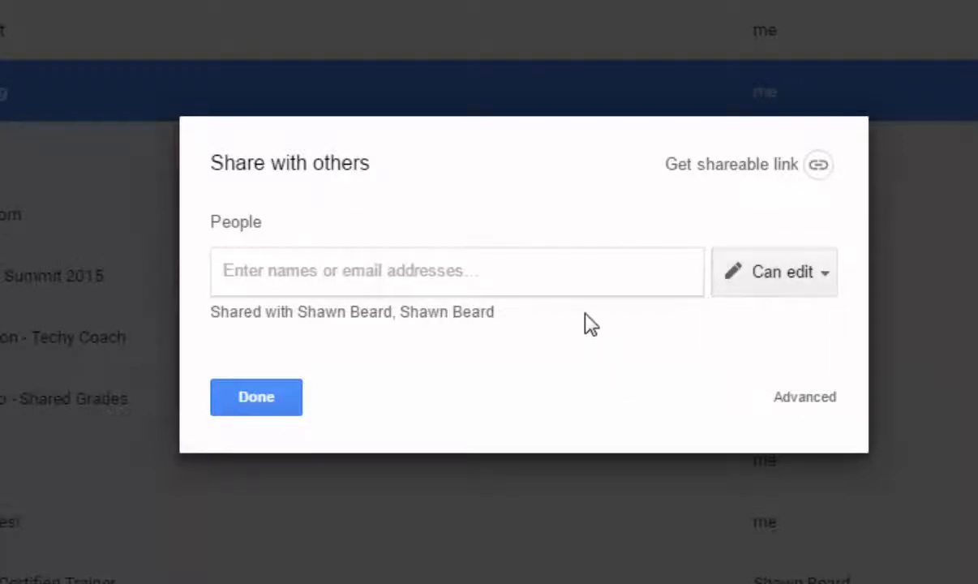
pyautogui.moveTo(584, 317)
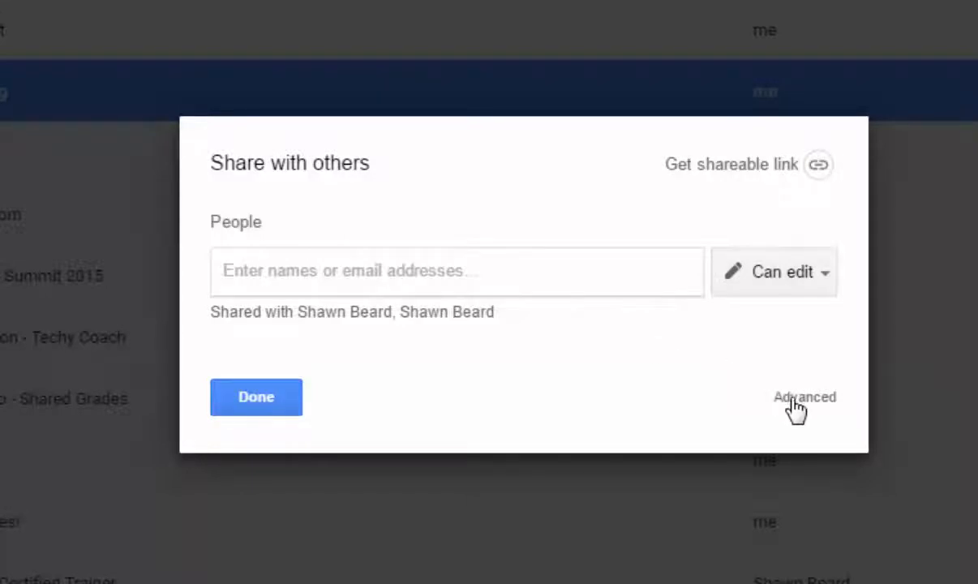
# In Advanced sharing settings, add a 30-day access expiry to the last collaborator
pyautogui.click(805, 396)
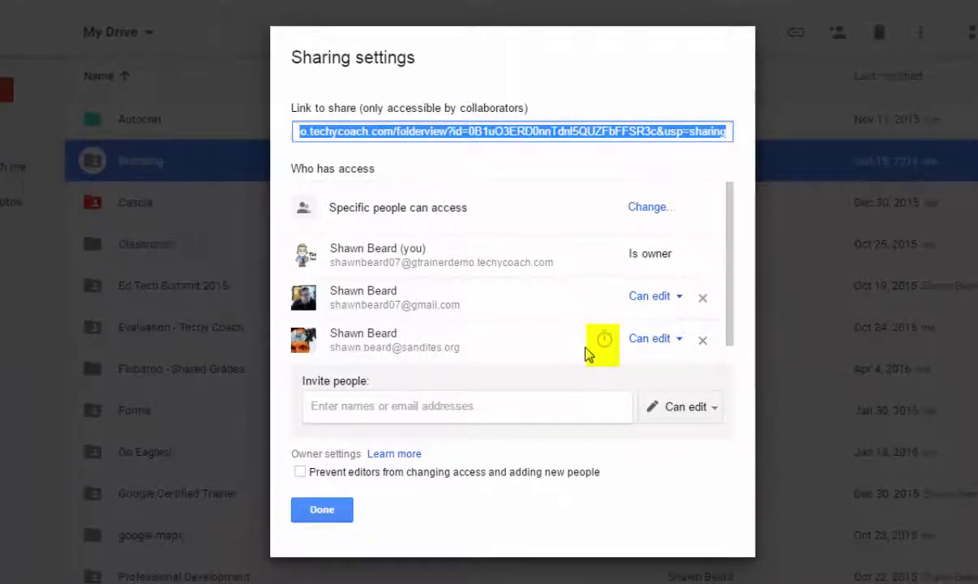
pyautogui.moveTo(603, 338)
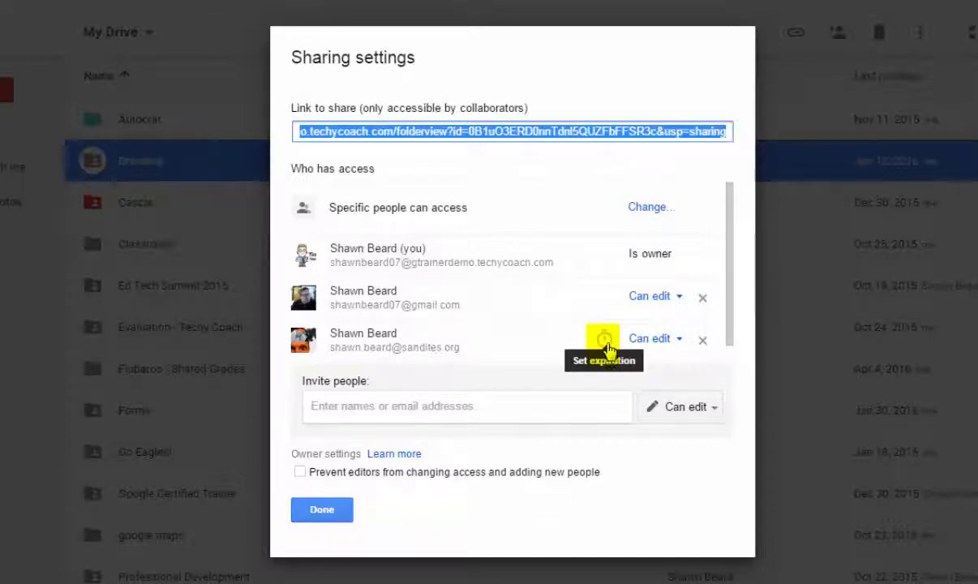
pyautogui.click(601, 338)
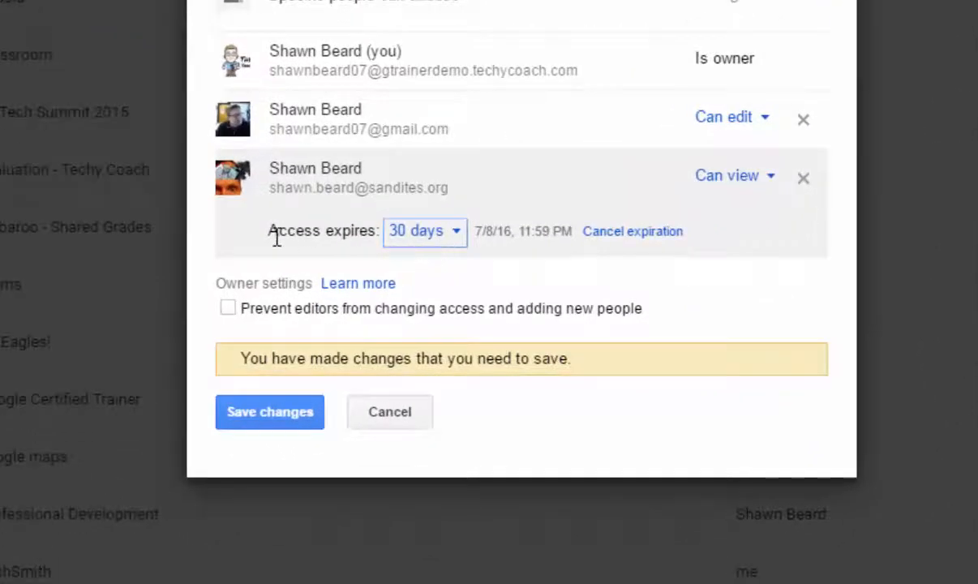
pyautogui.moveTo(336, 257)
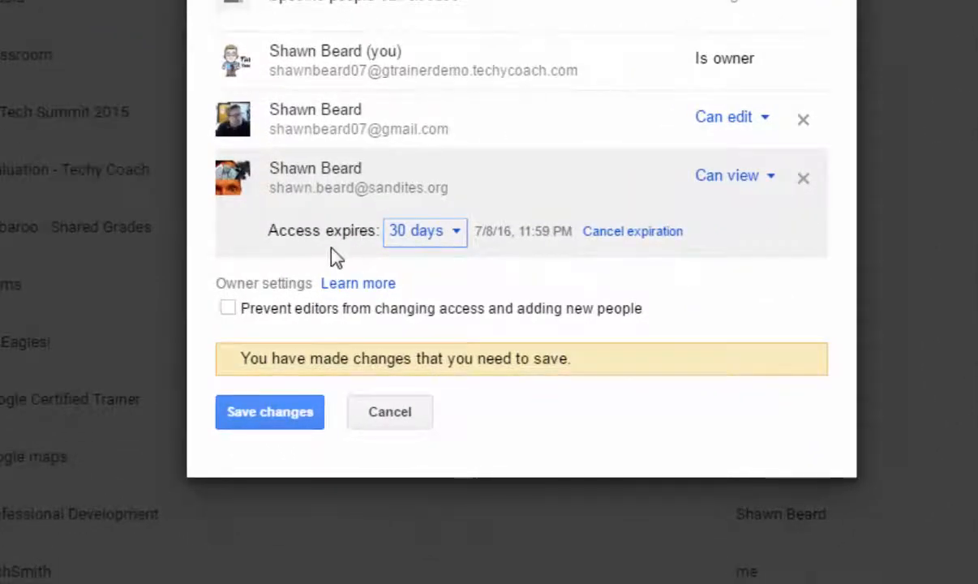
pyautogui.moveTo(458, 246)
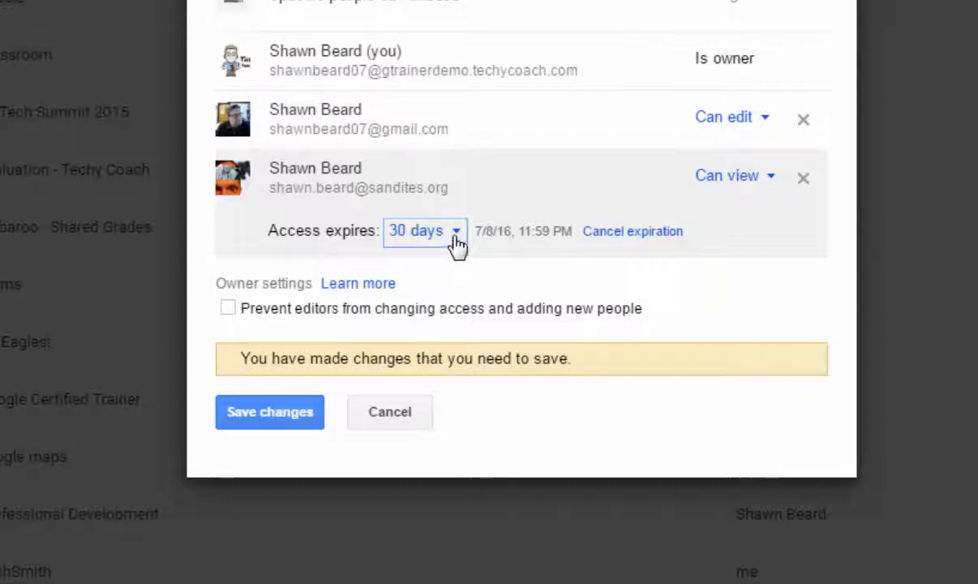
pyautogui.click(425, 230)
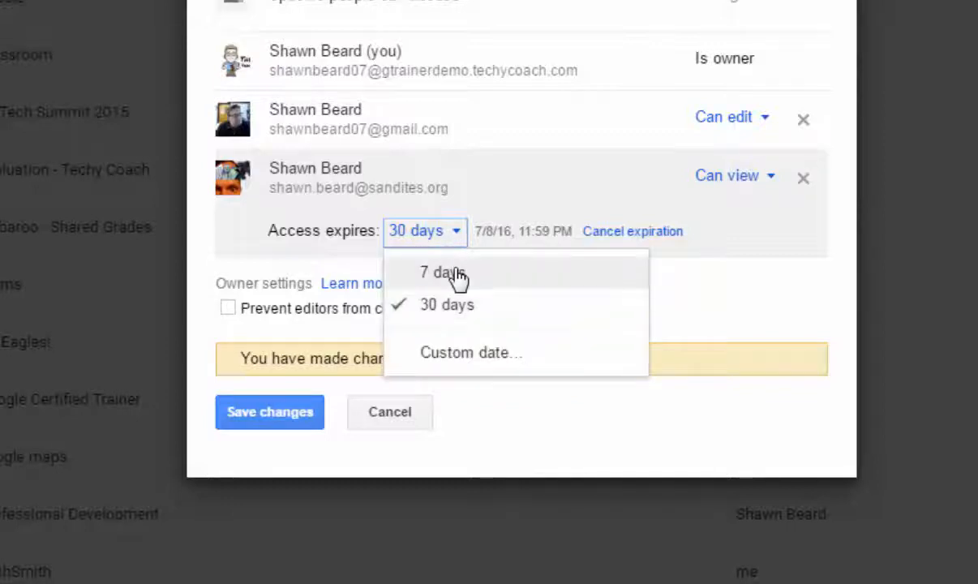
pyautogui.moveTo(477, 359)
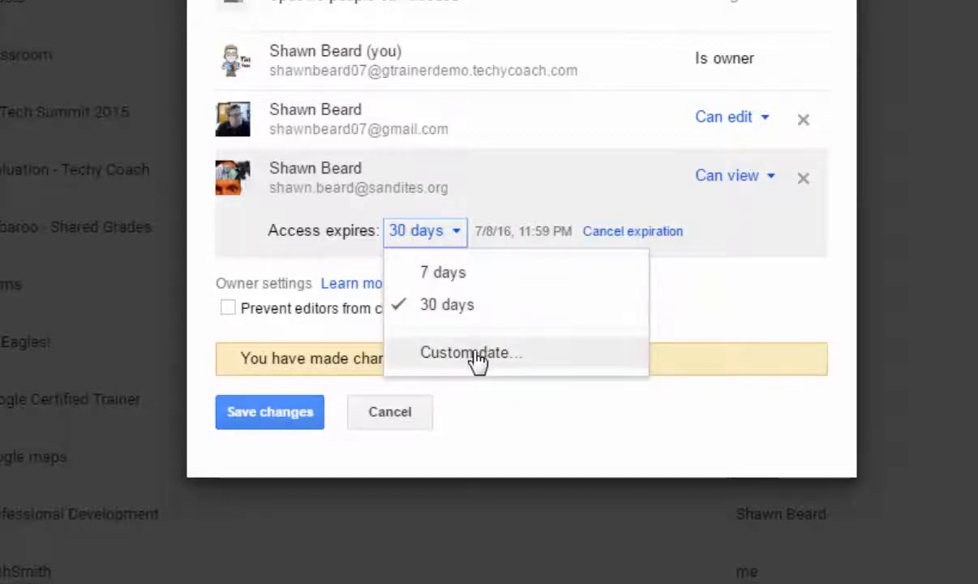
pyautogui.click(471, 352)
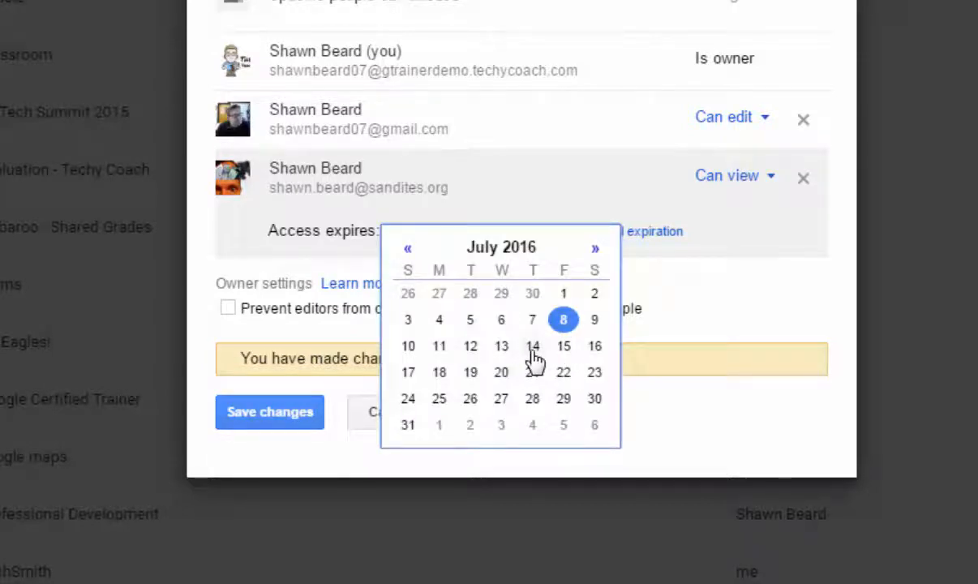
pyautogui.moveTo(693, 291)
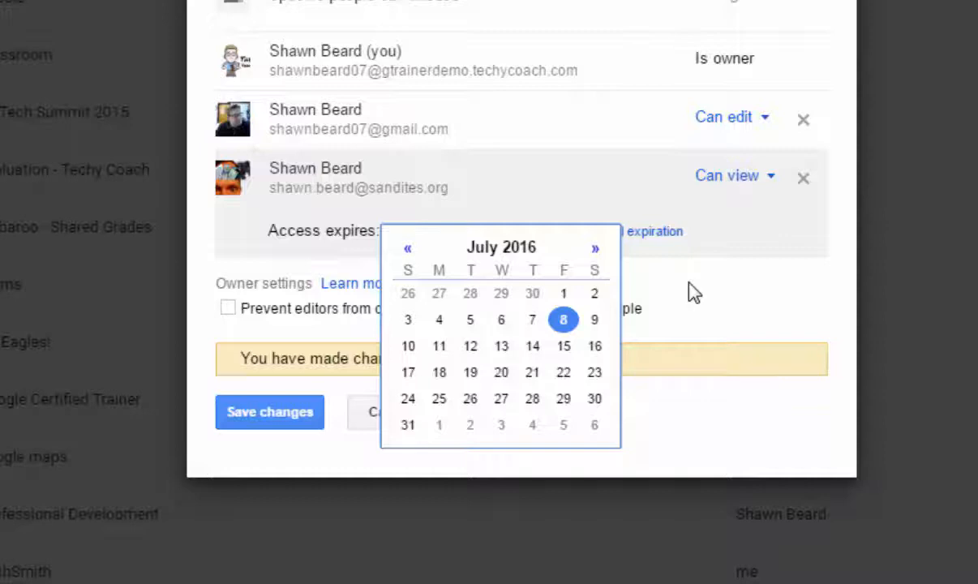
pyautogui.click(562, 319)
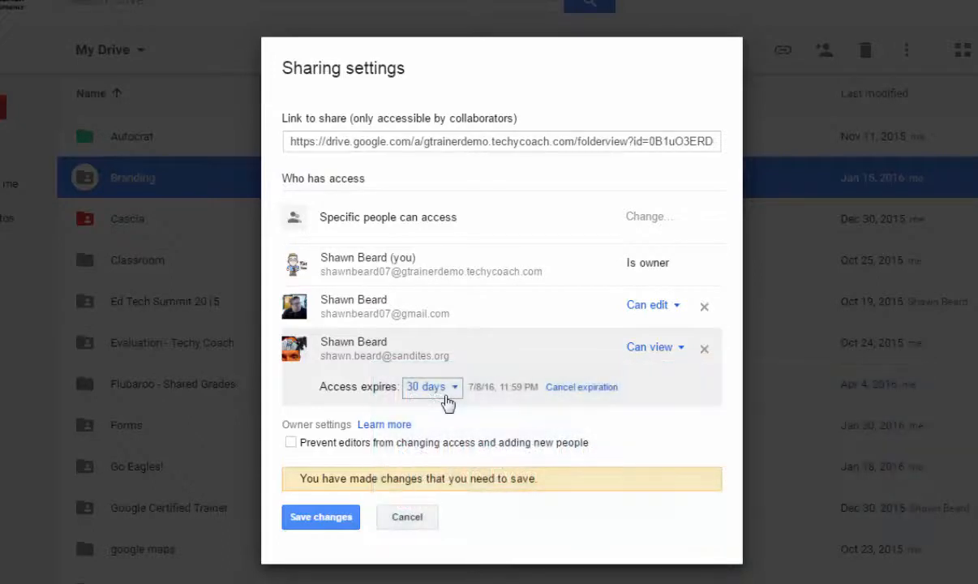
pyautogui.moveTo(320, 517)
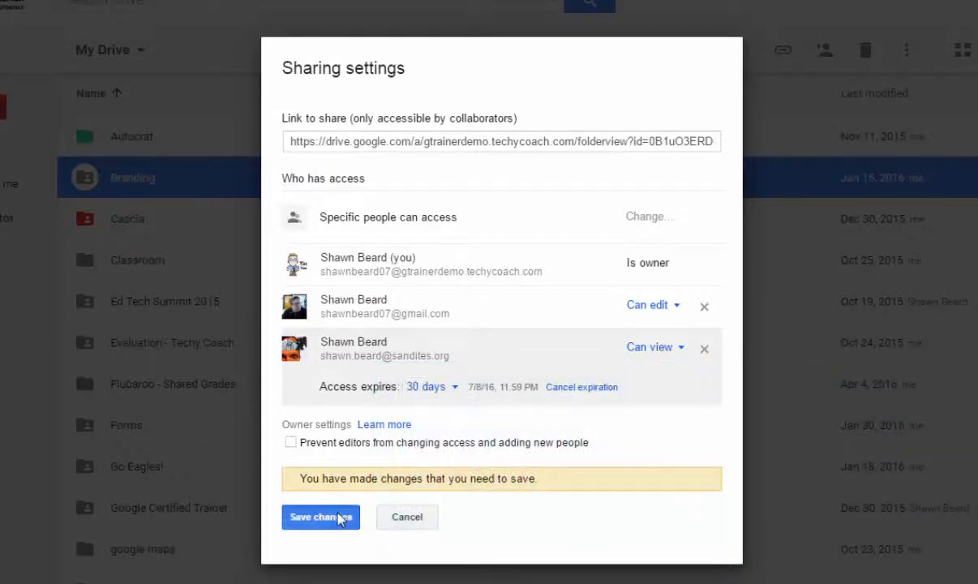
# Save the Branding folder's sharing changes, including the 30-day viewer expiry
pyautogui.click(320, 517)
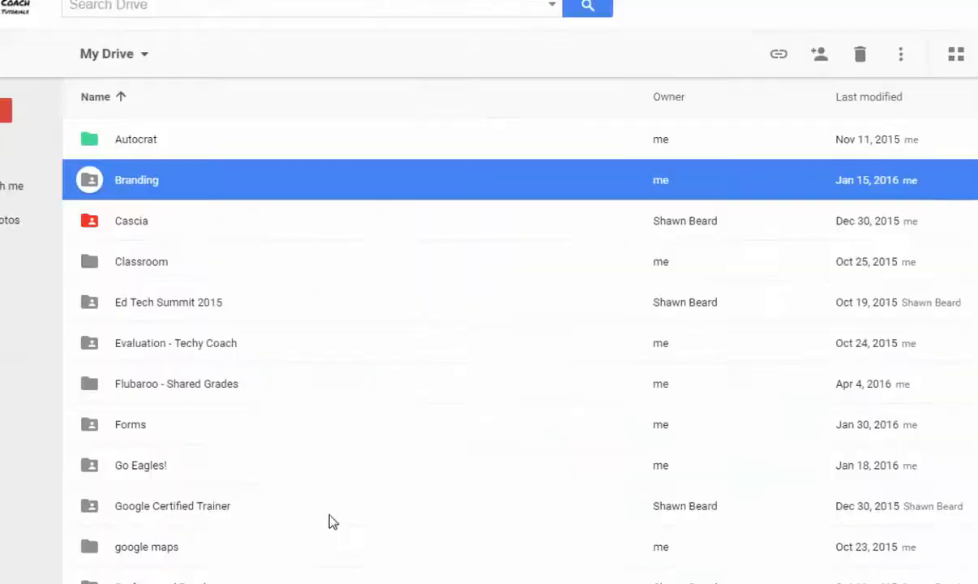